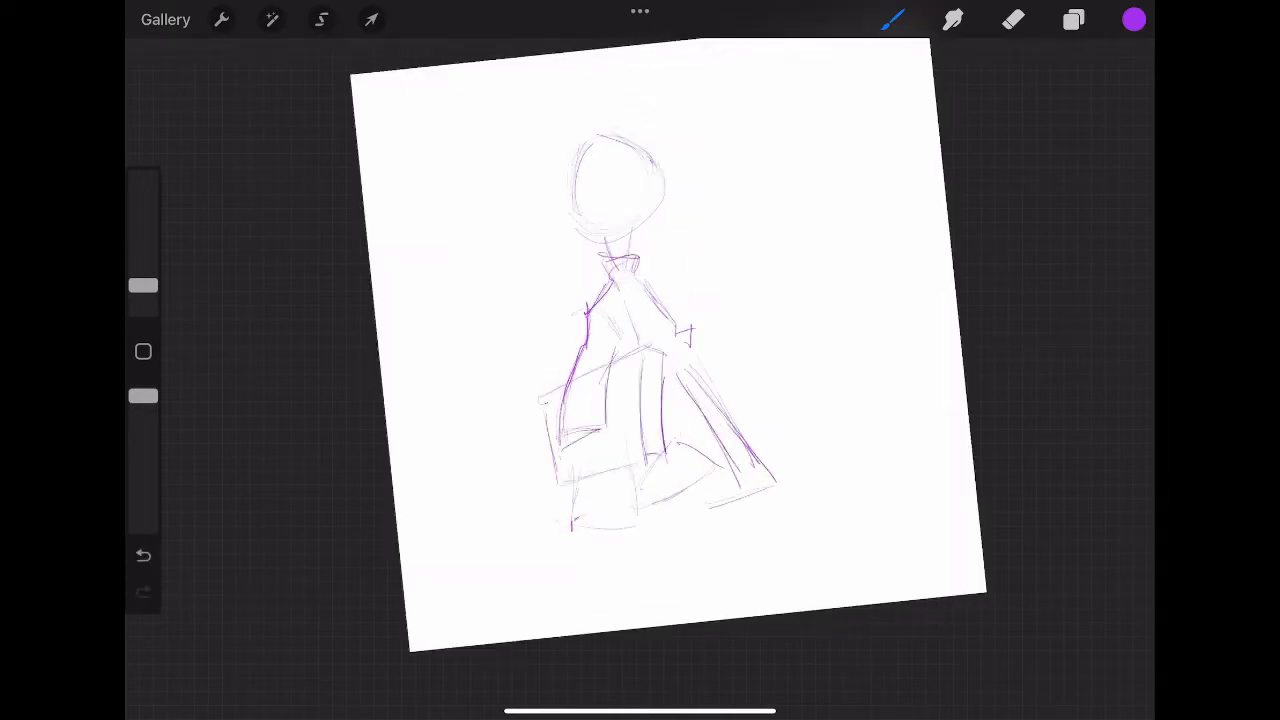
Sketch a rough book against the torso with a hand gripping it, refining the outline
left_click_drag(560, 440, 620, 470)
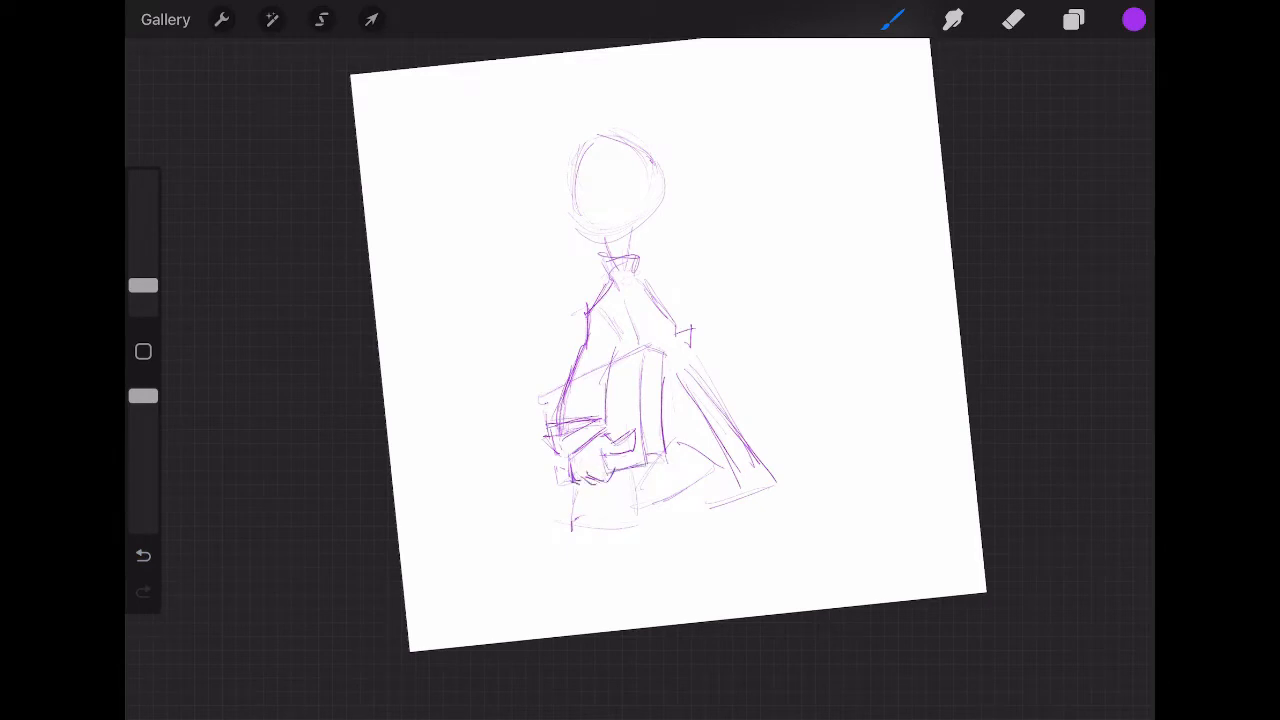
left_click_drag(650, 350, 660, 460)
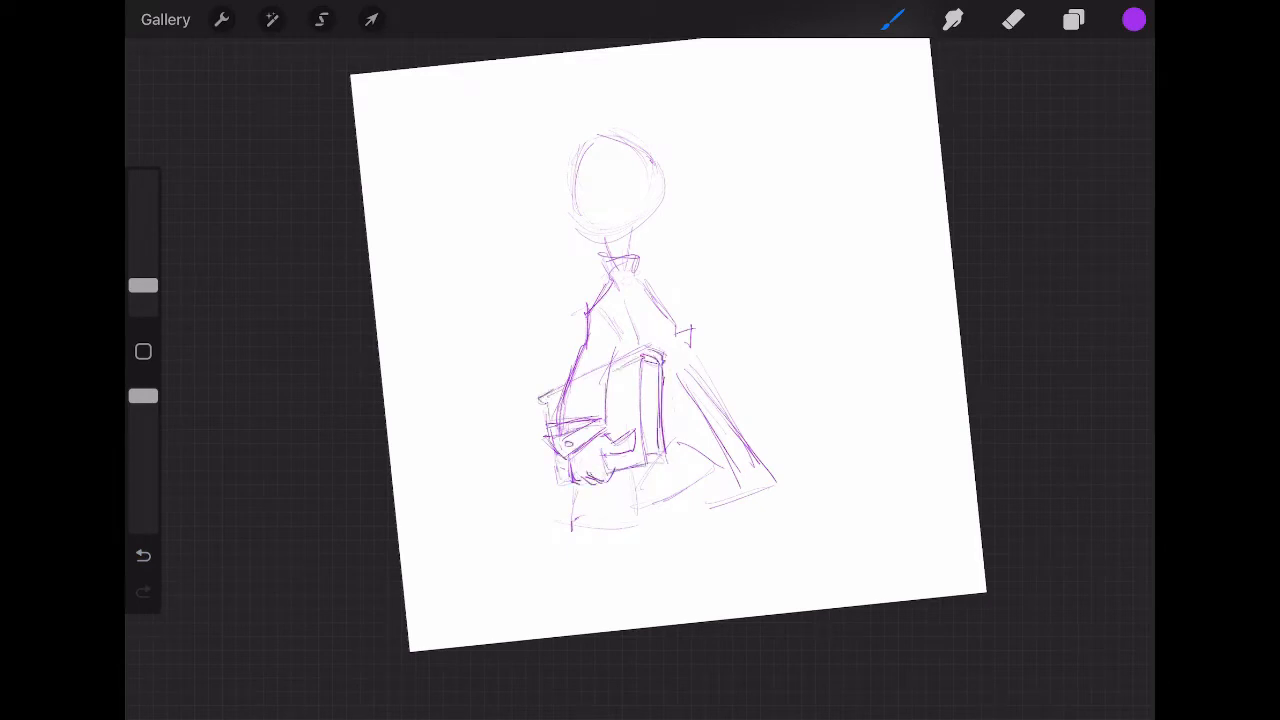
left_click_drag(620, 270, 730, 480)
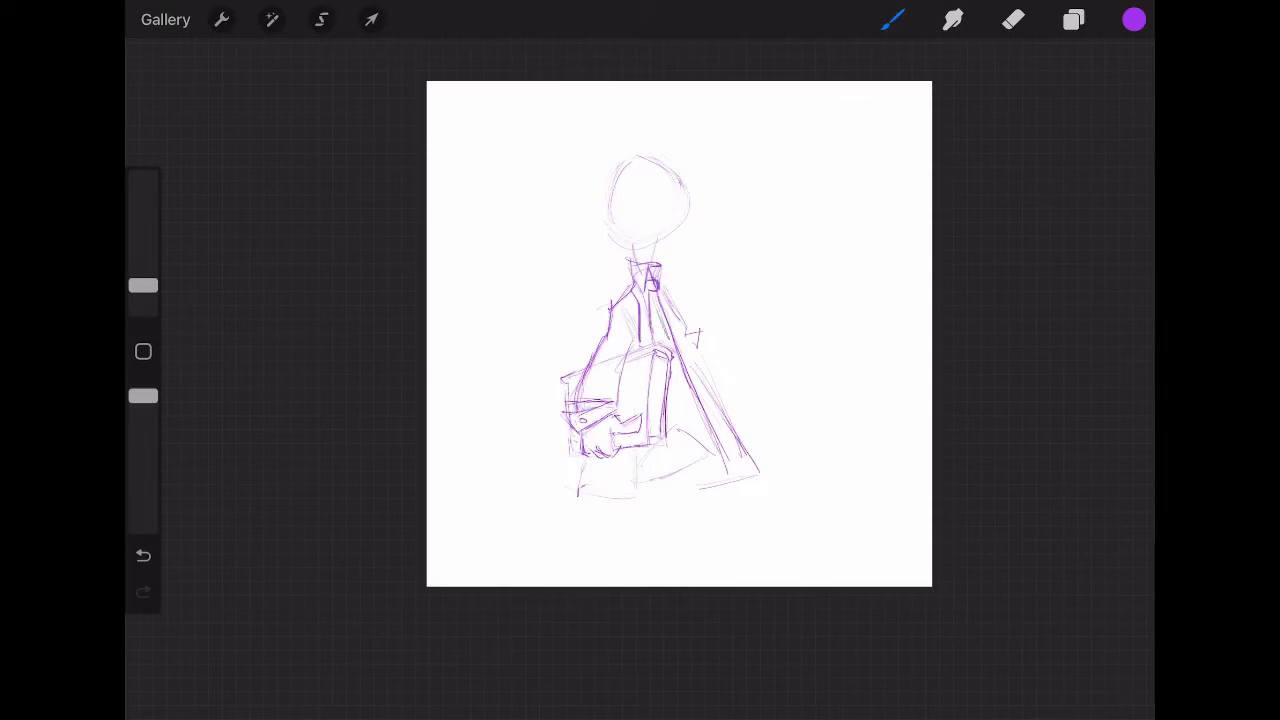
Zoom in on the faded sketch to start inking the head, glasses and tie
left_click_drag(650, 290, 655, 345)
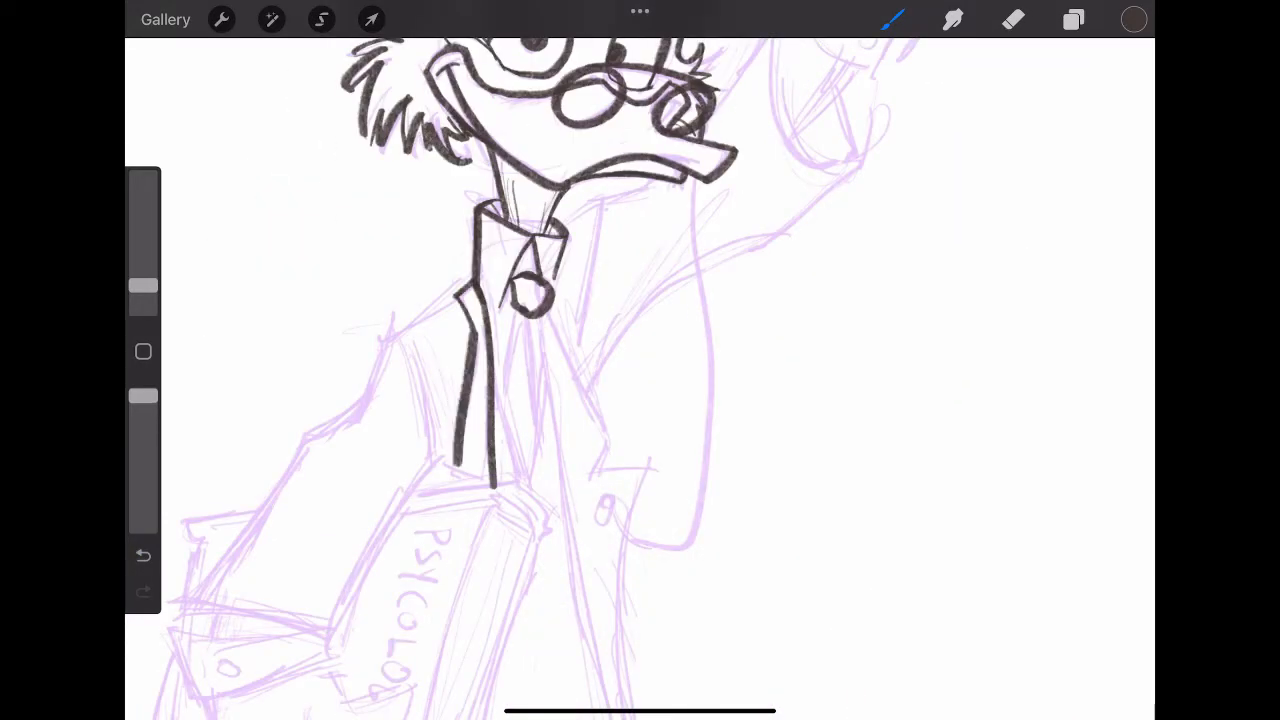
Ink the character's remaining outline with the dark brush
left_click_drag(500, 300, 560, 540)
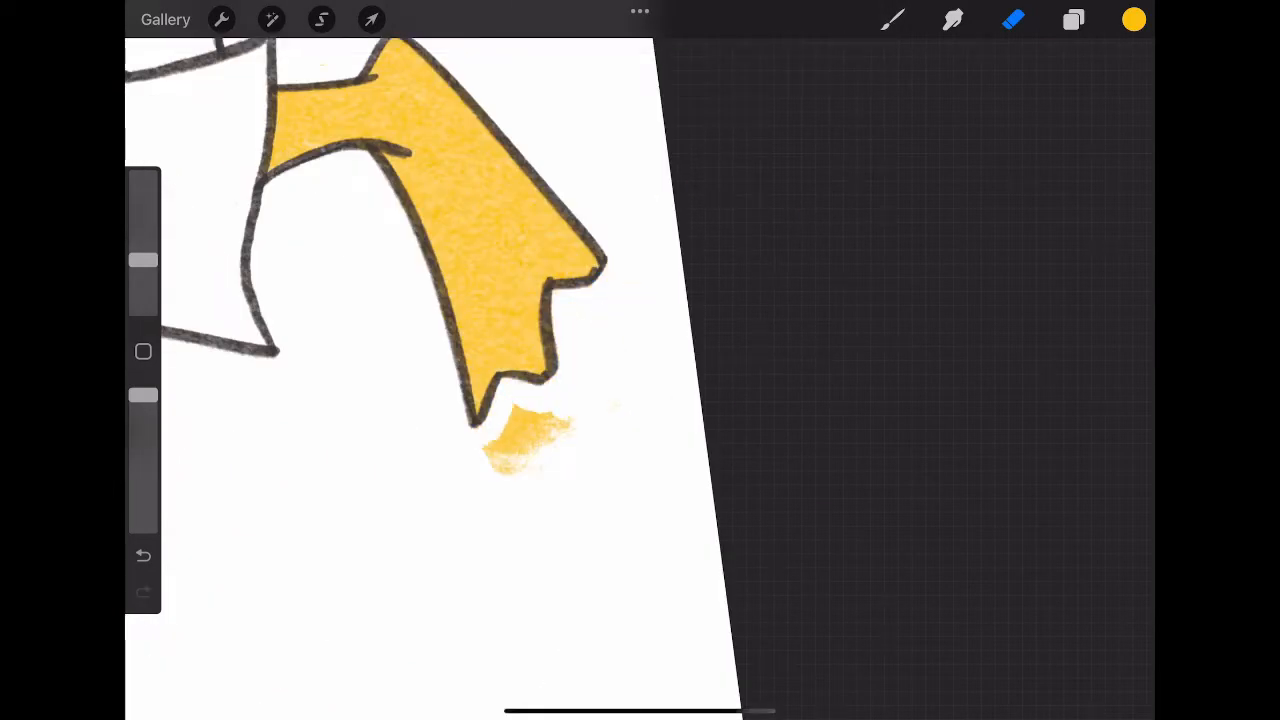
Erase the stray yellow patch, then paint grey-brown hair and pale blue shirt and cuffs
left_click(1133, 19)
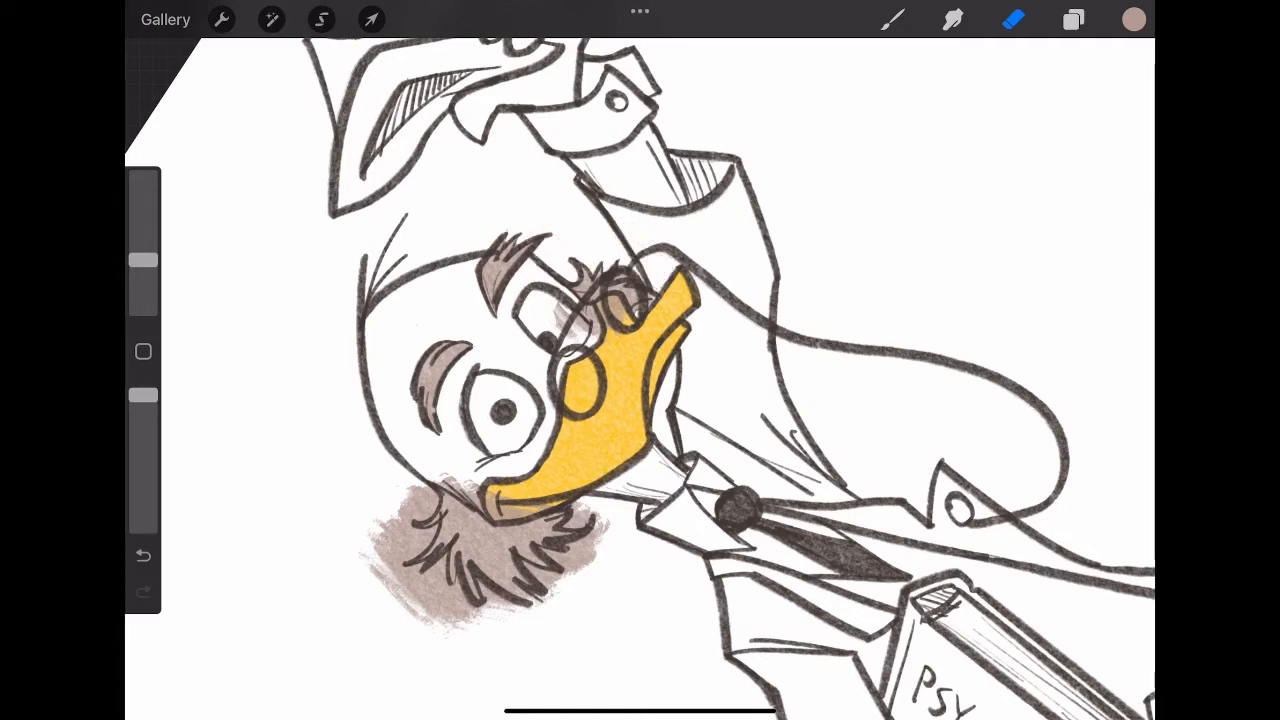
left_click(891, 18)
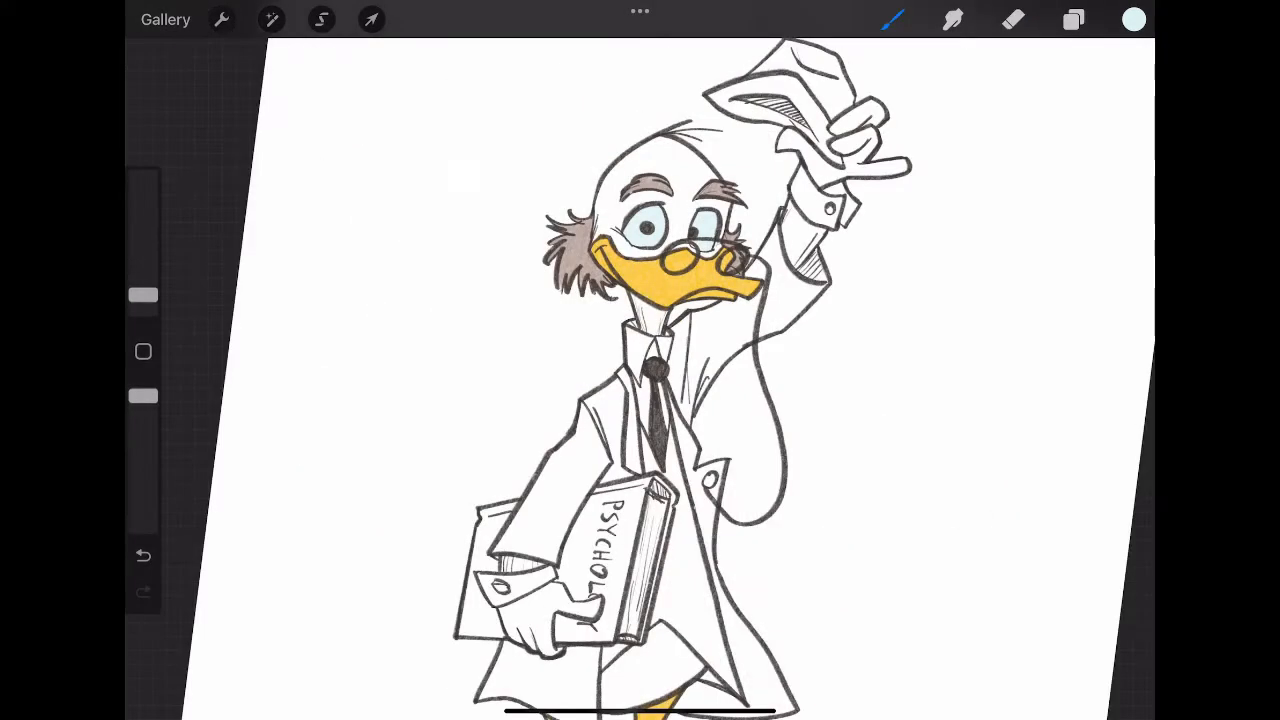
left_click(1133, 19)
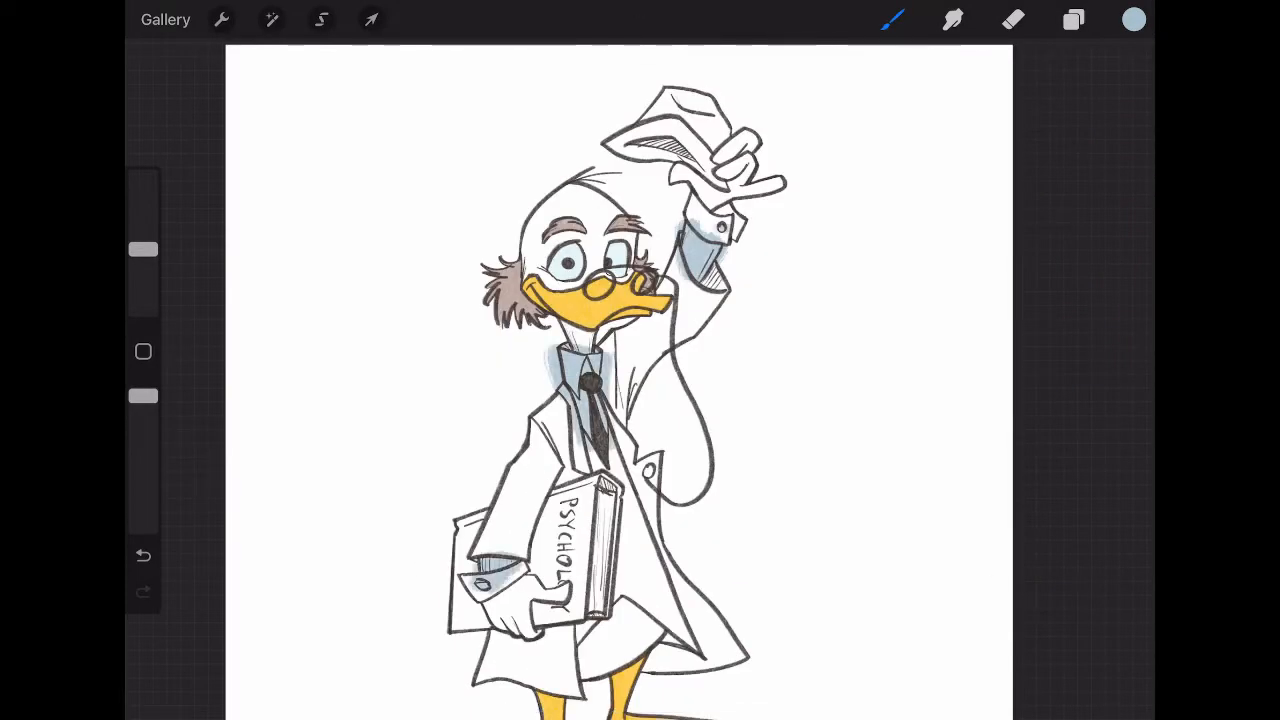
left_click(1012, 19)
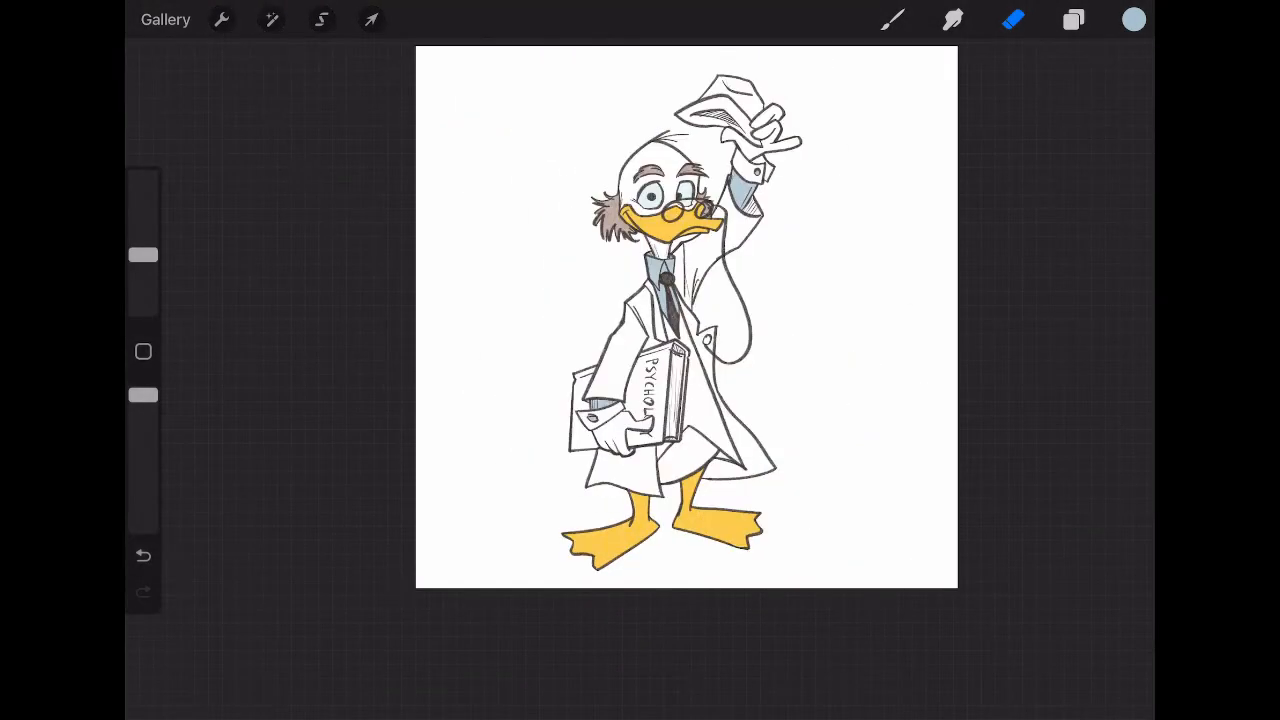
Paint the coat and hat brown and tidy the brown spill around the hat
left_click(1133, 19)
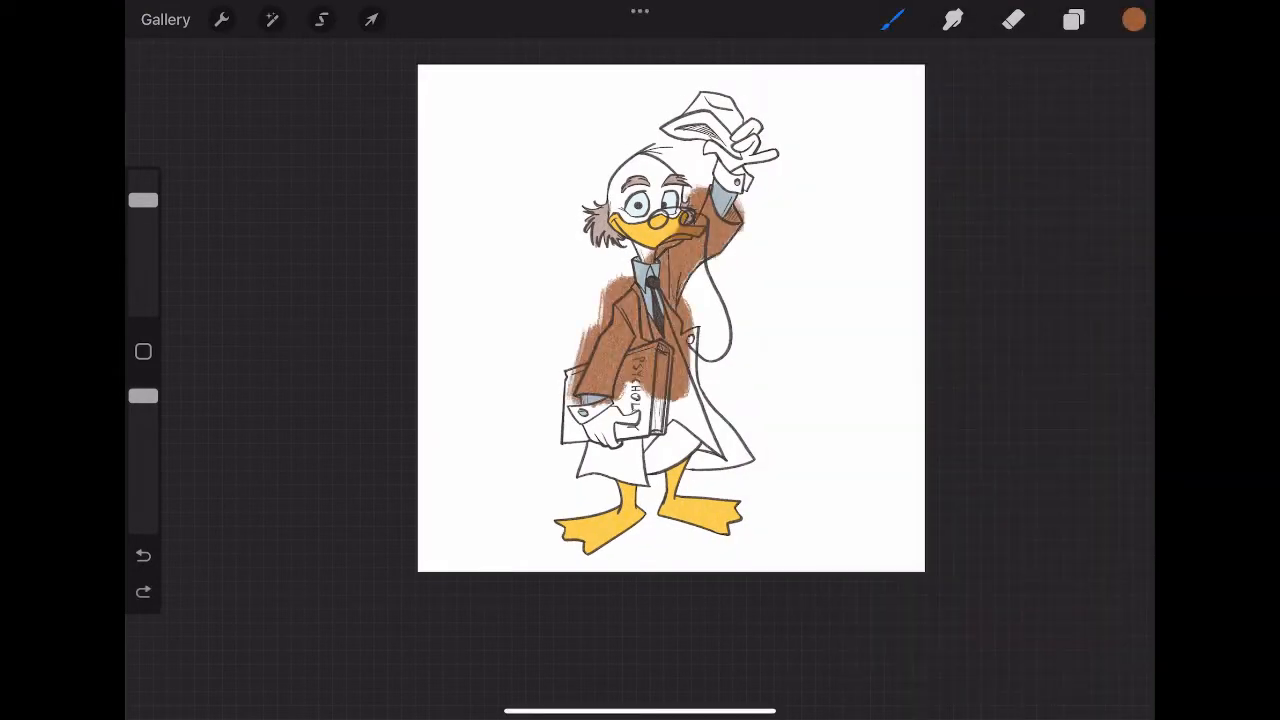
left_click(1073, 19)
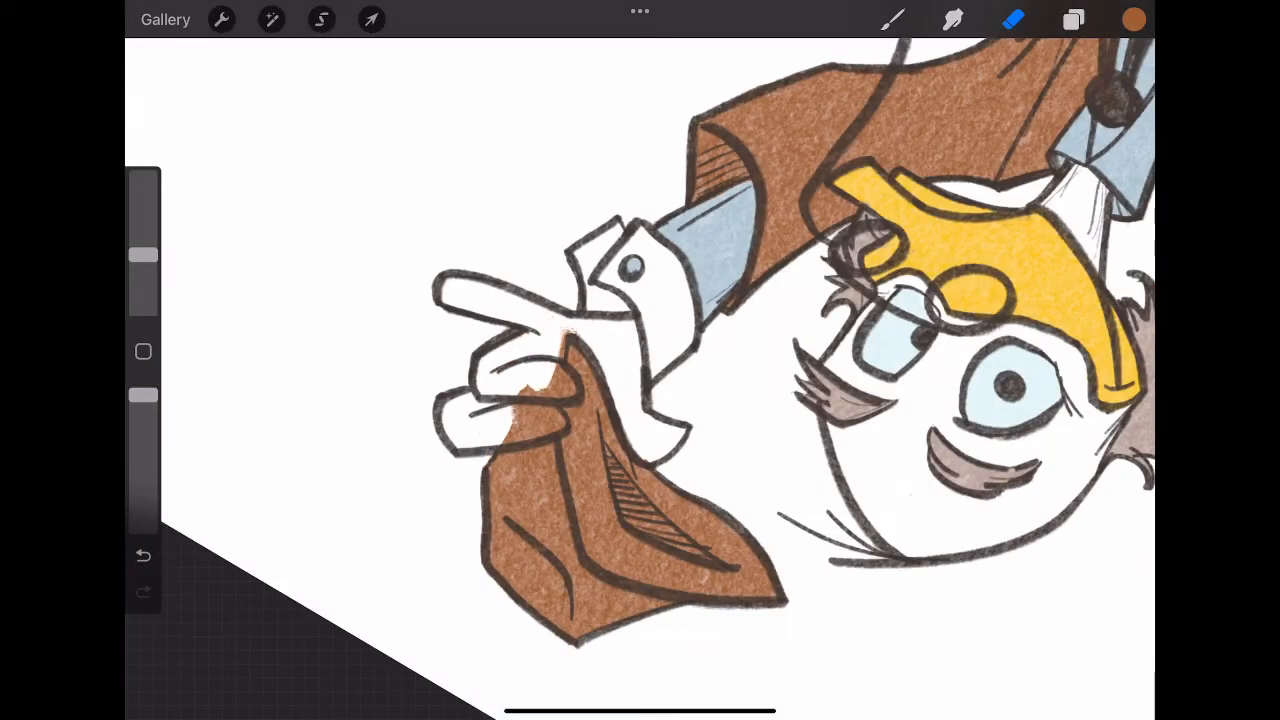
left_click(1073, 19)
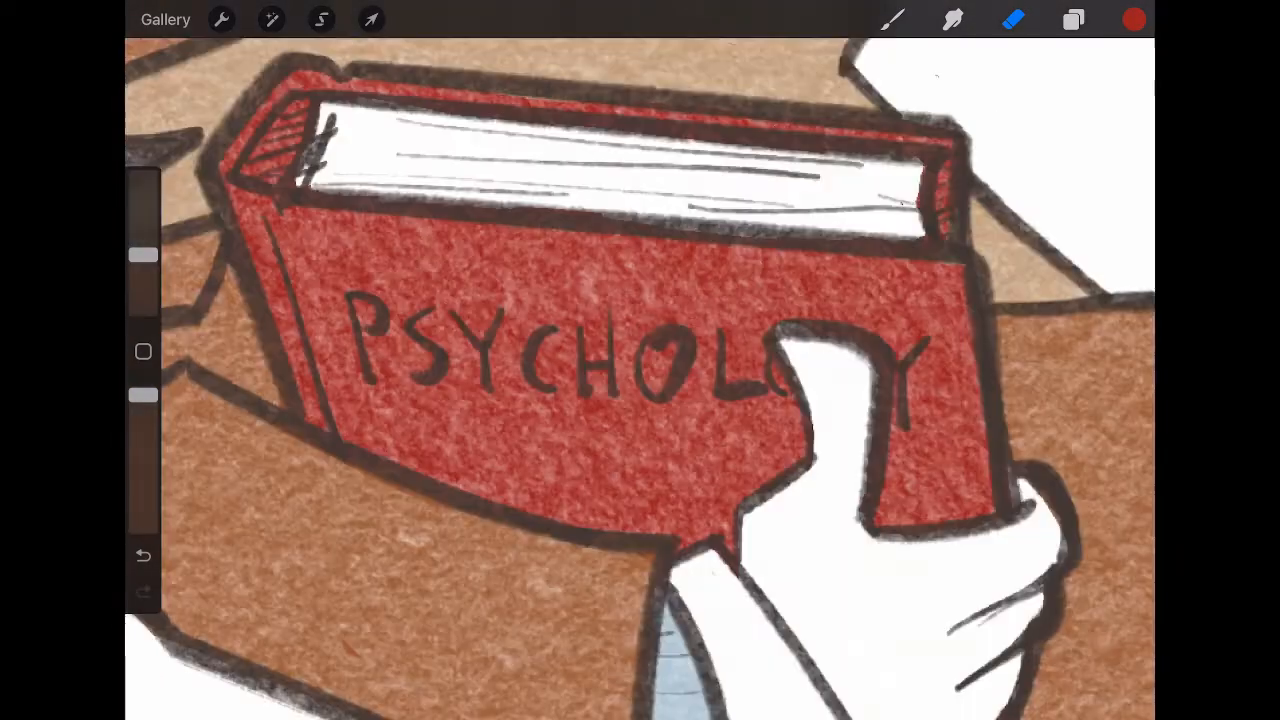
Freehand-select the red book and copy-paste it onto a new layer for transforming
left_click(1073, 19)
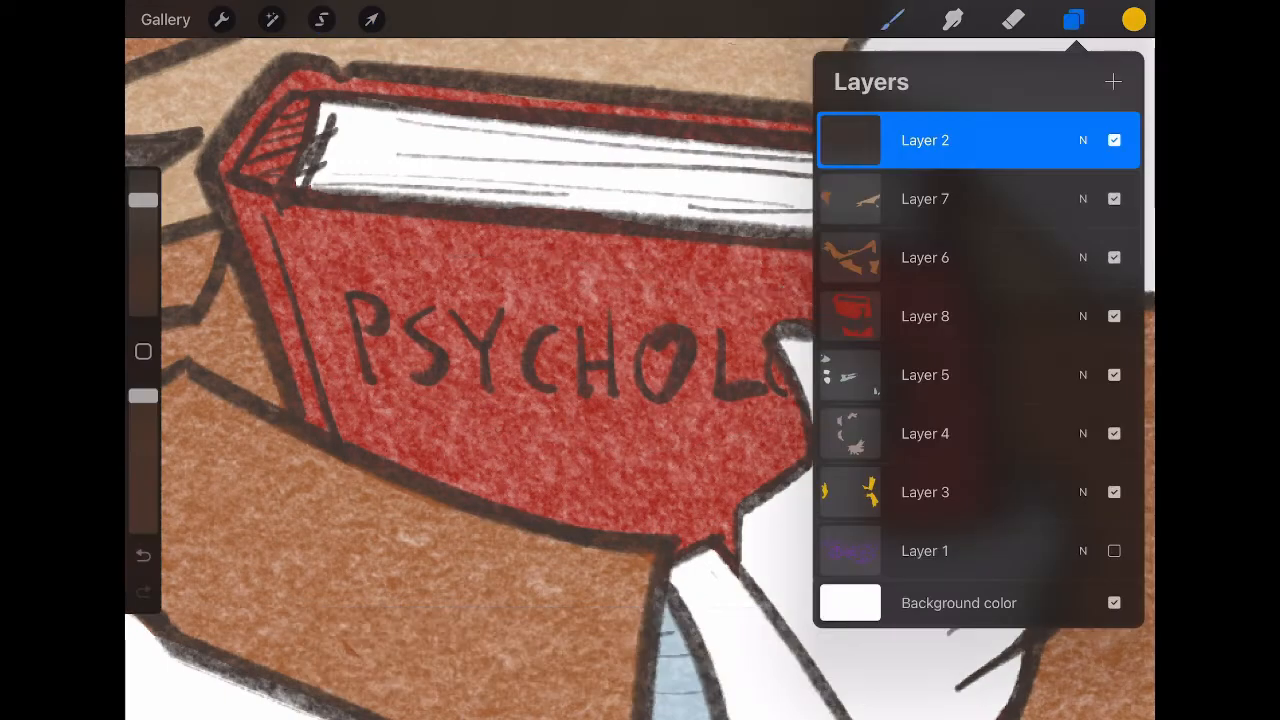
left_click(321, 19)
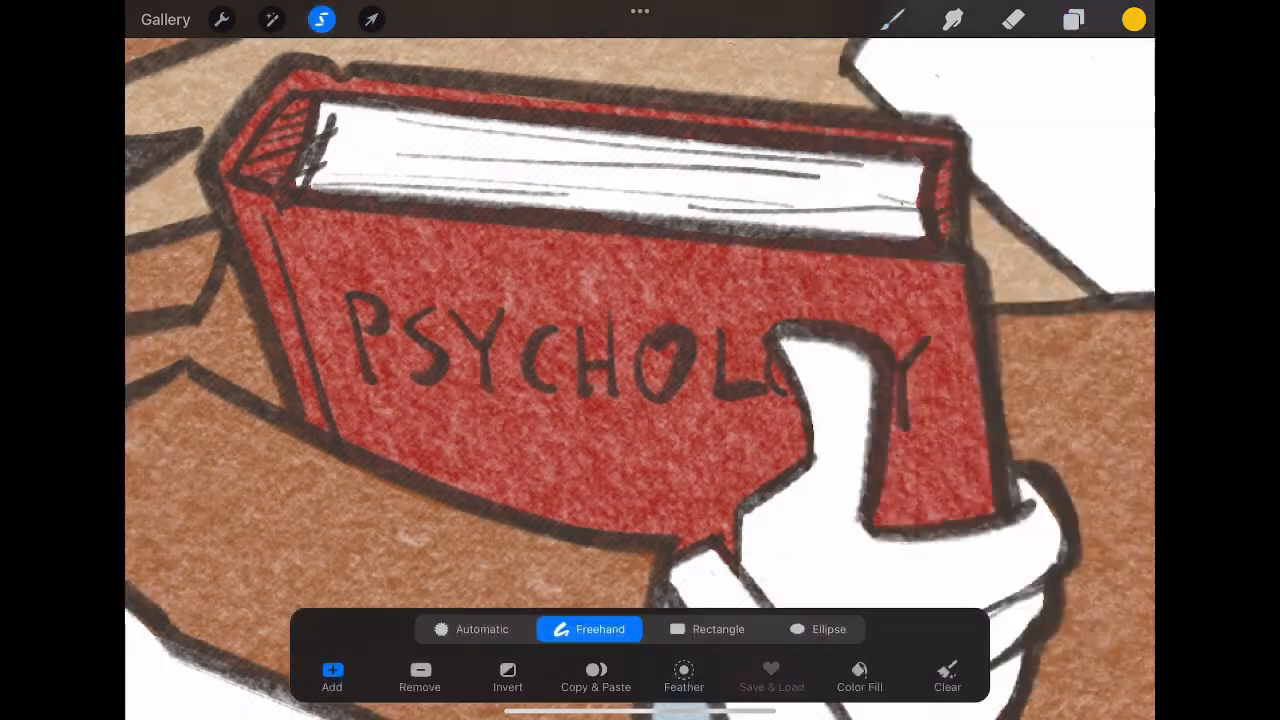
left_click(1073, 18)
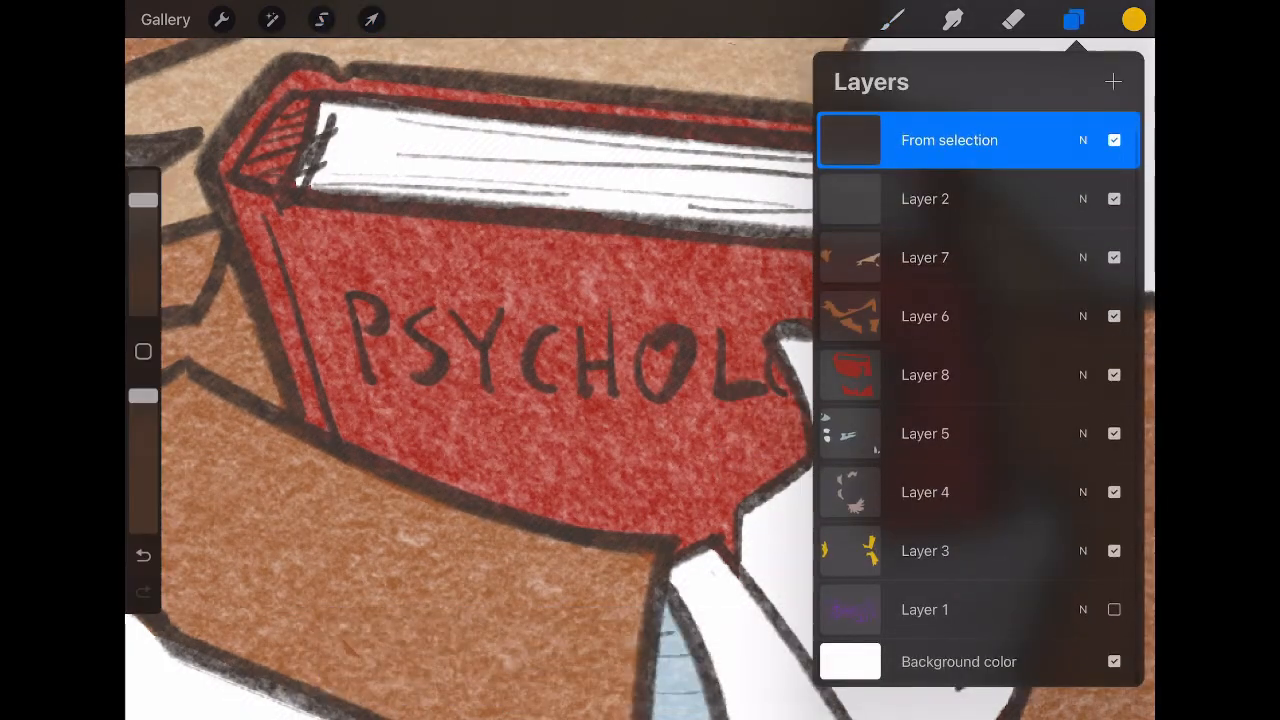
left_click(371, 19)
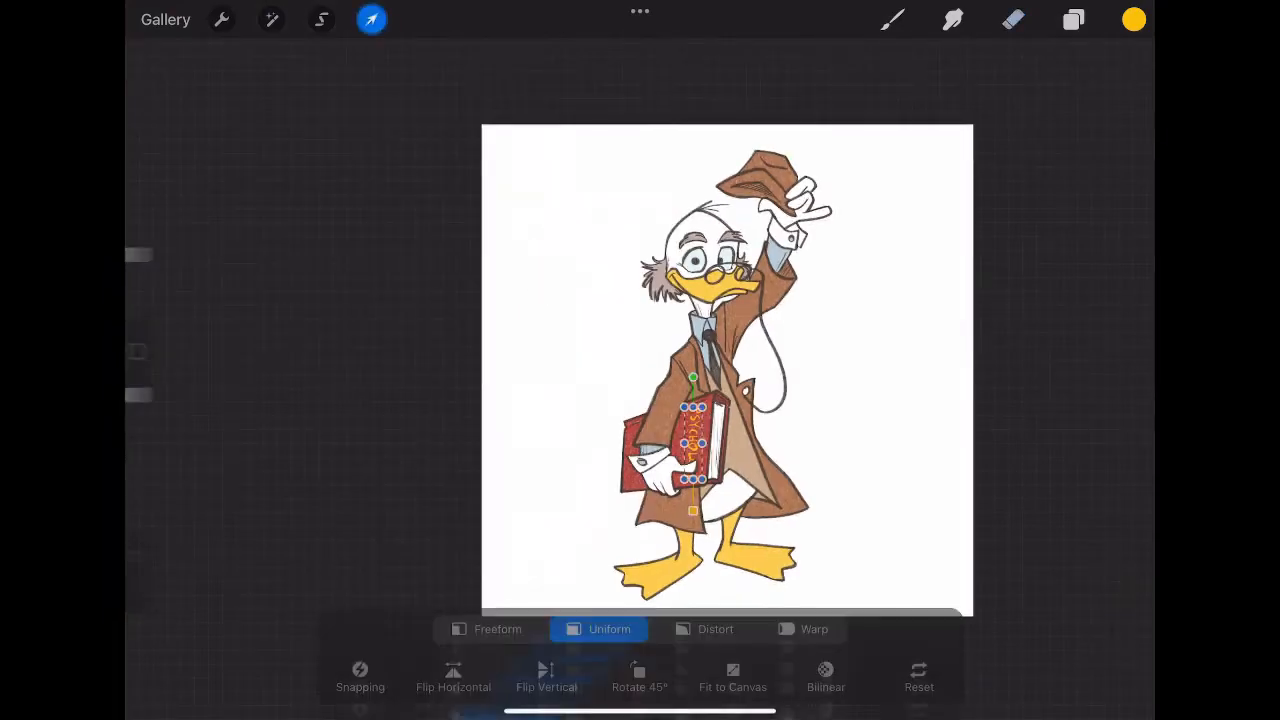